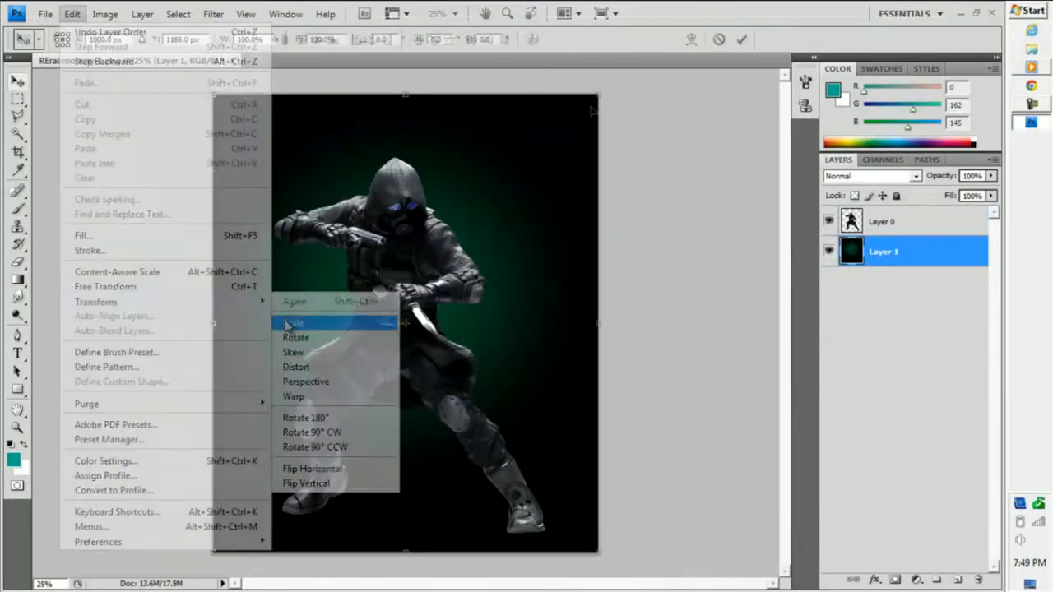
Duplicate and transform the ninja figure copy, then apply a short-distance Motion Blur to it.
left_click(292, 321)
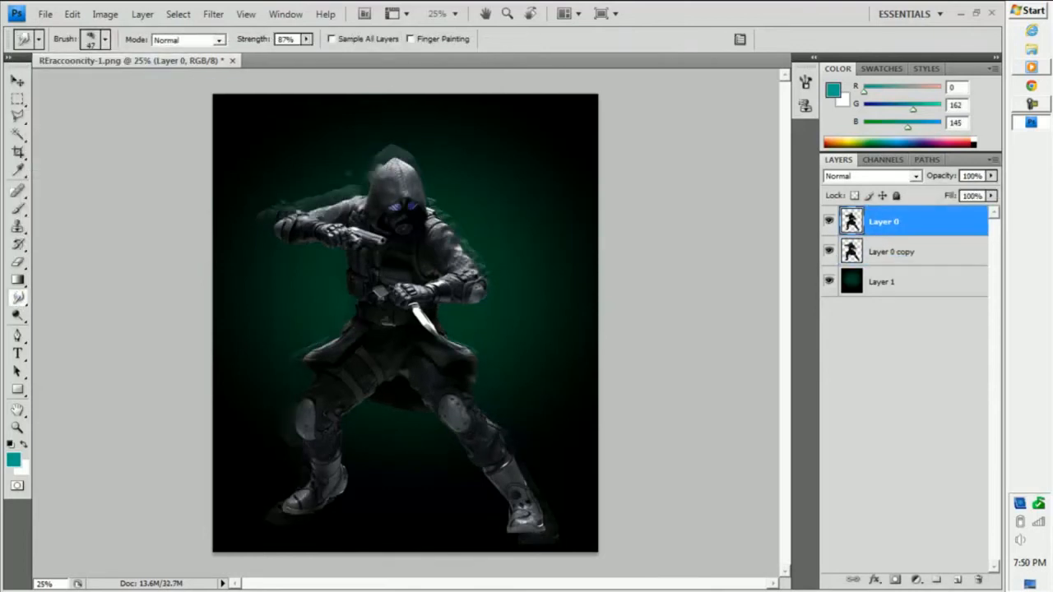
left_click(309, 210)
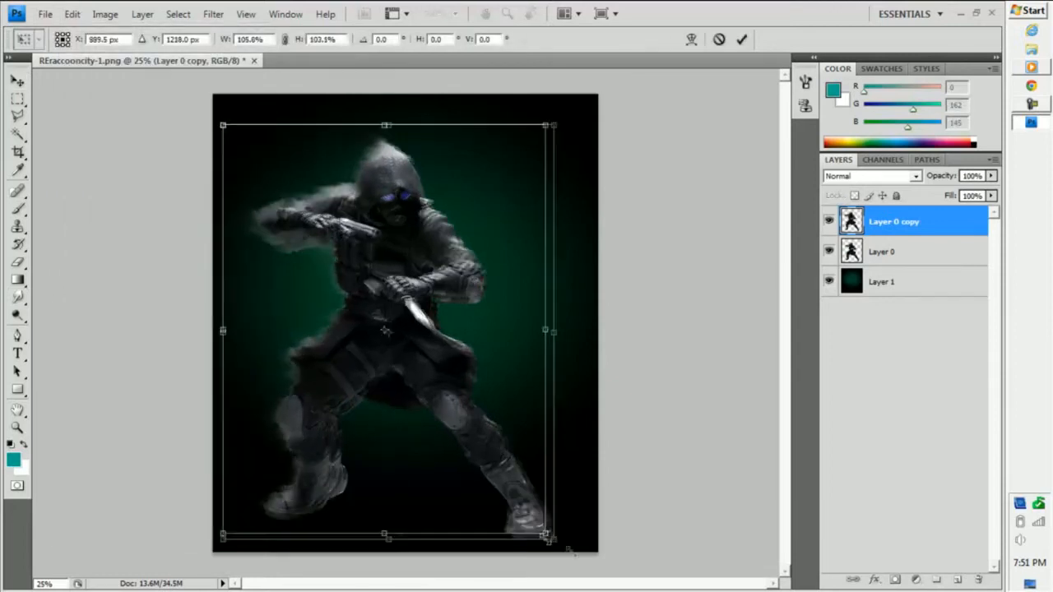
right_click(894, 221)
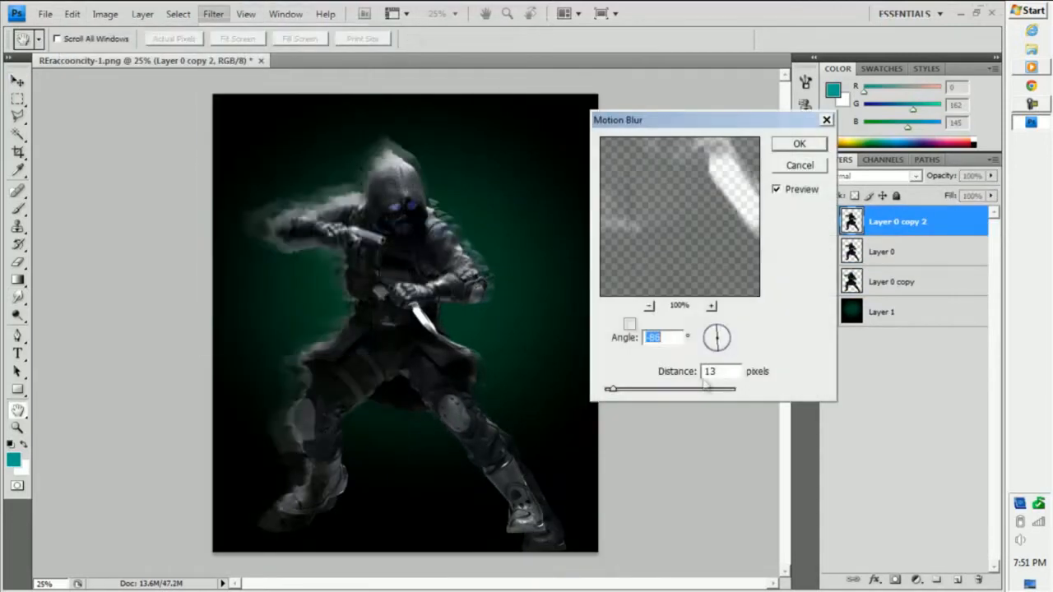
left_click(798, 143)
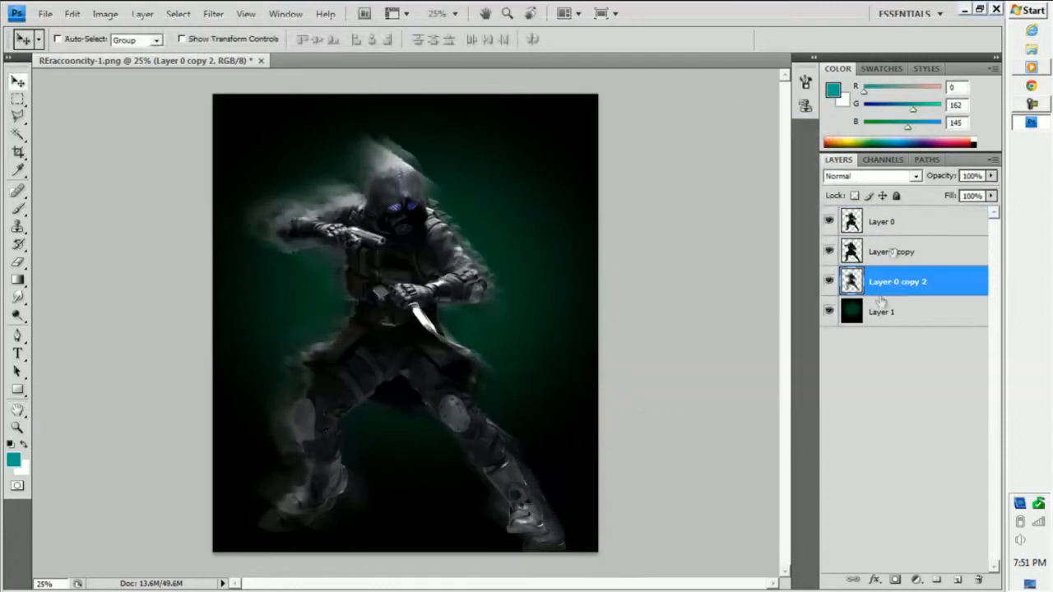
Load the cloud brush .ABR set for painting orange tones and open the 12.png red render.
left_click(44, 13)
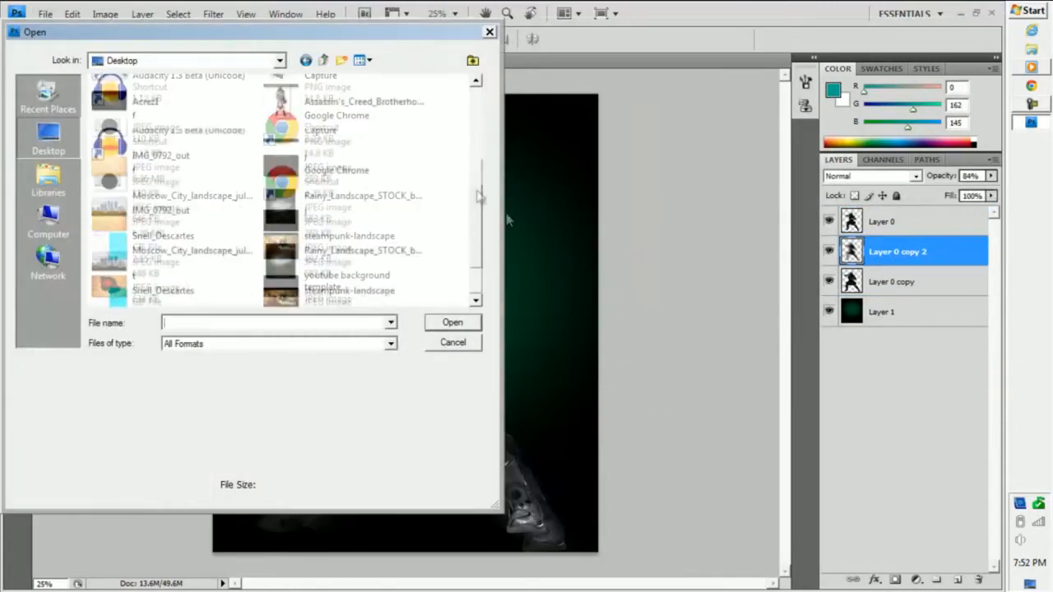
left_click(451, 321)
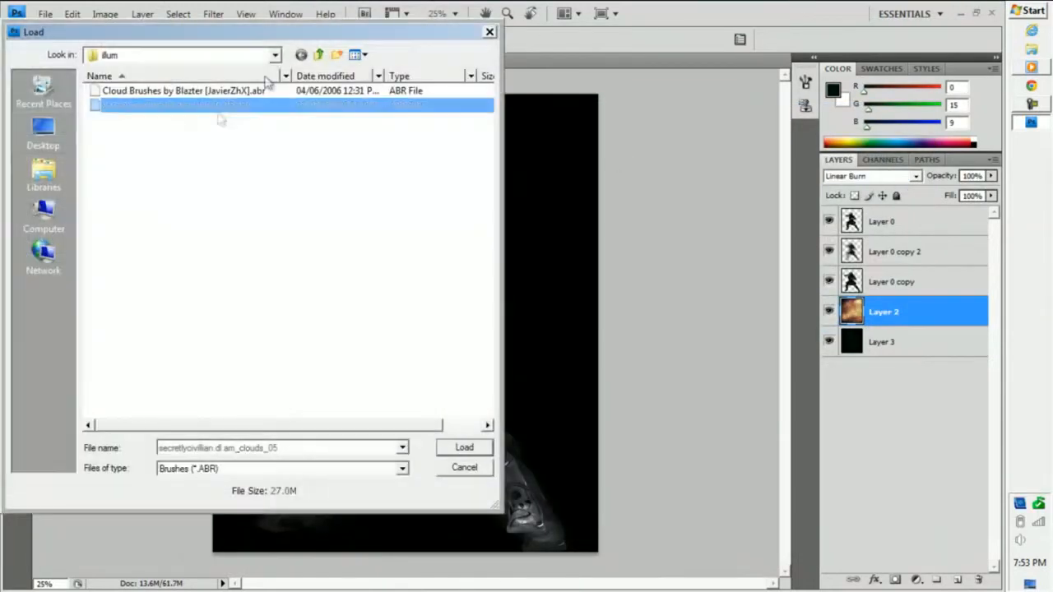
left_click(464, 448)
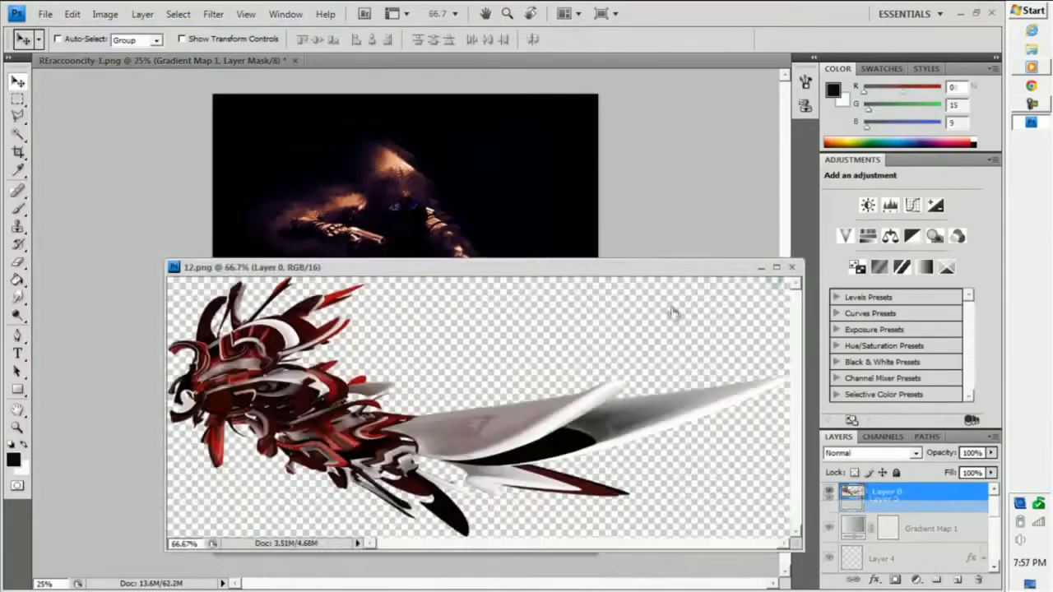
Paste the red render into the composition and confirm its Free Transform rotation beside the figure.
left_click(994, 161)
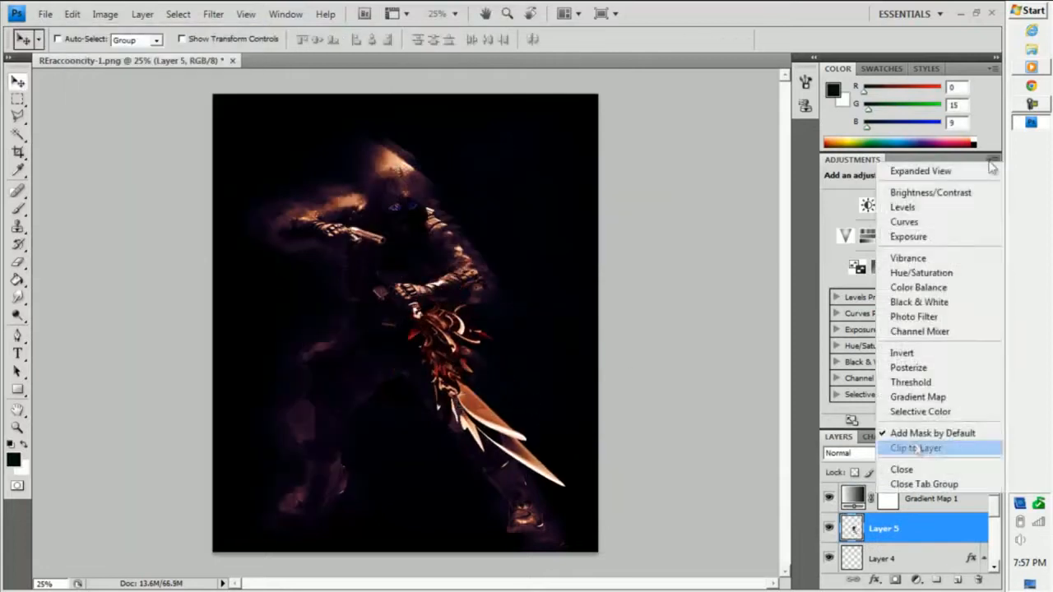
left_click(72, 13)
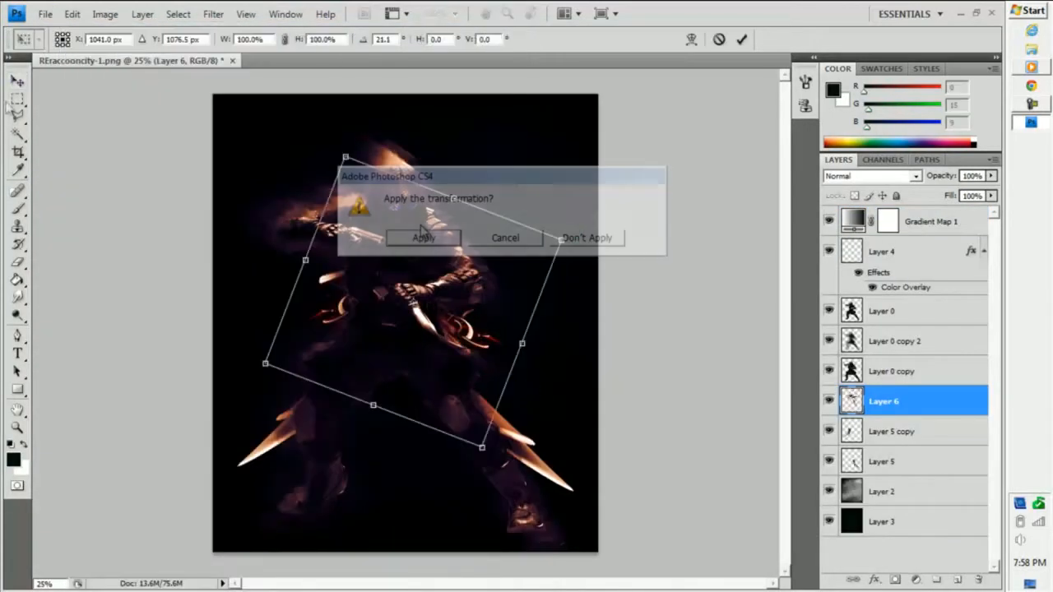
left_click(422, 237)
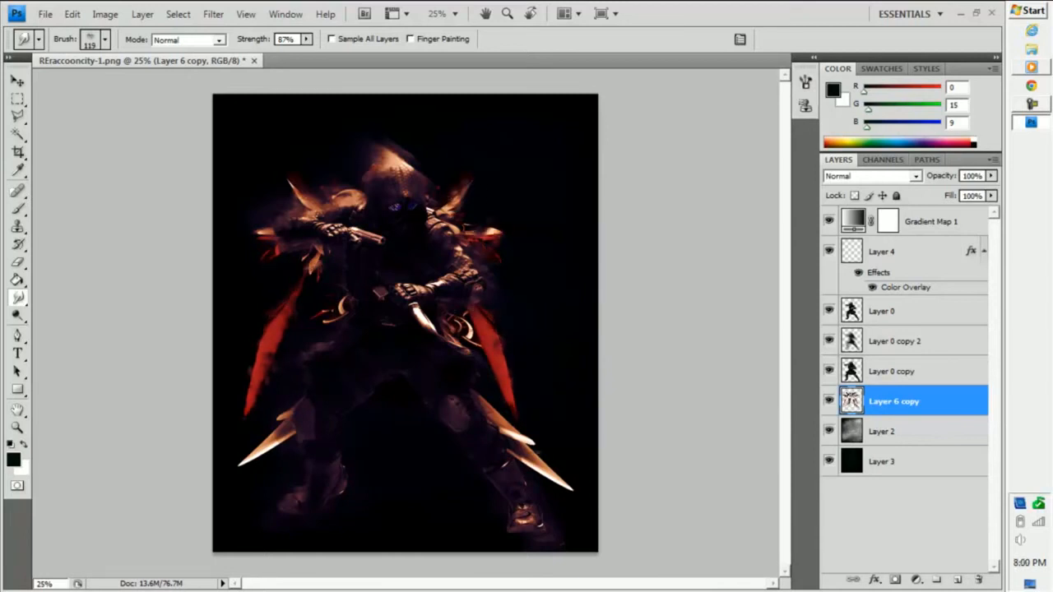
Open the dark hole texture image and duplicate it as a new layer with Ctrl+J.
right_click(894, 402)
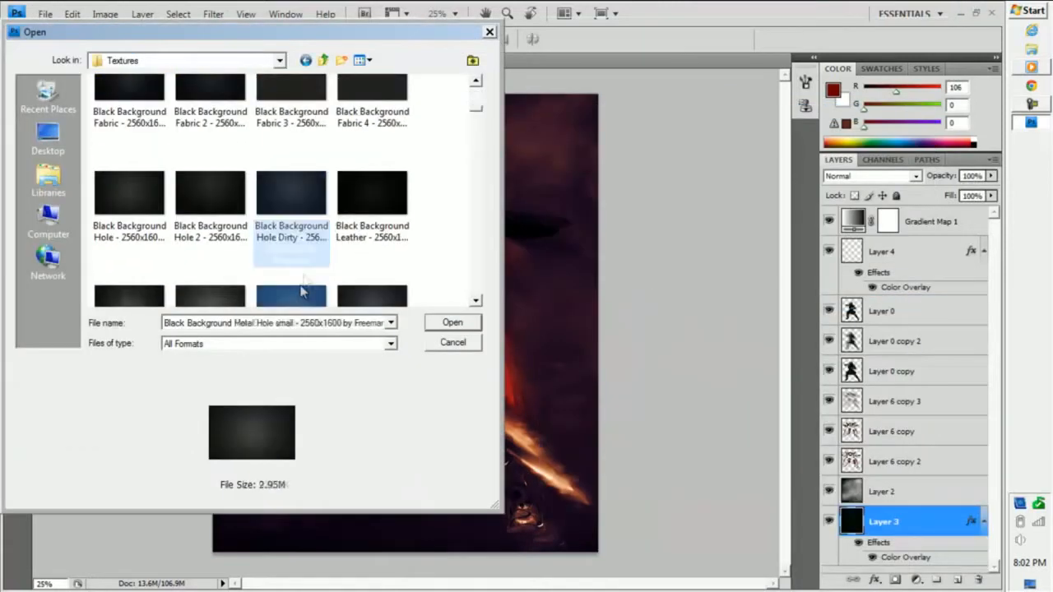
left_click(453, 321)
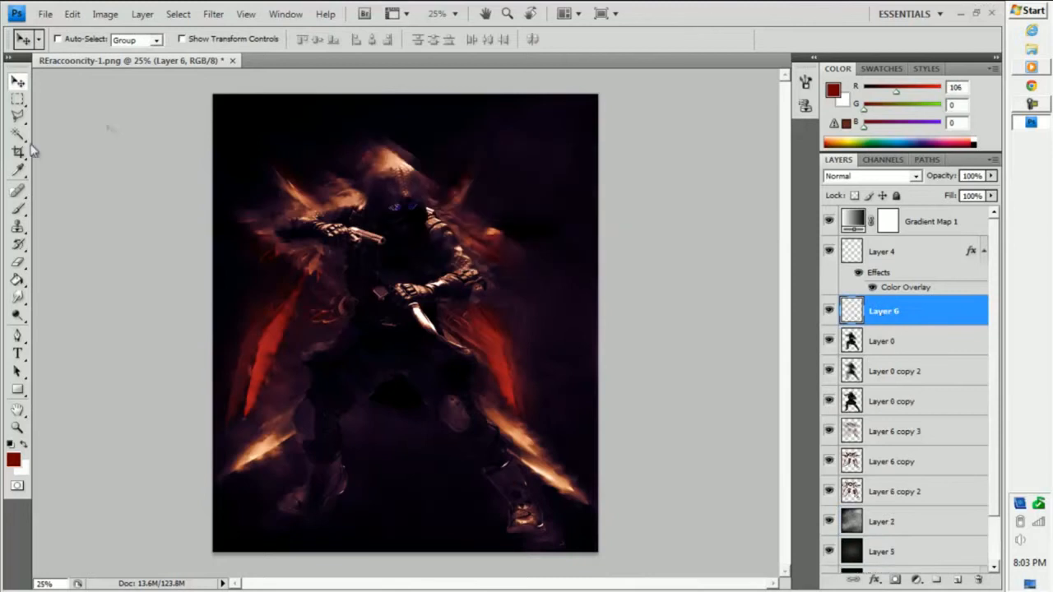
key("Ctrl+J")
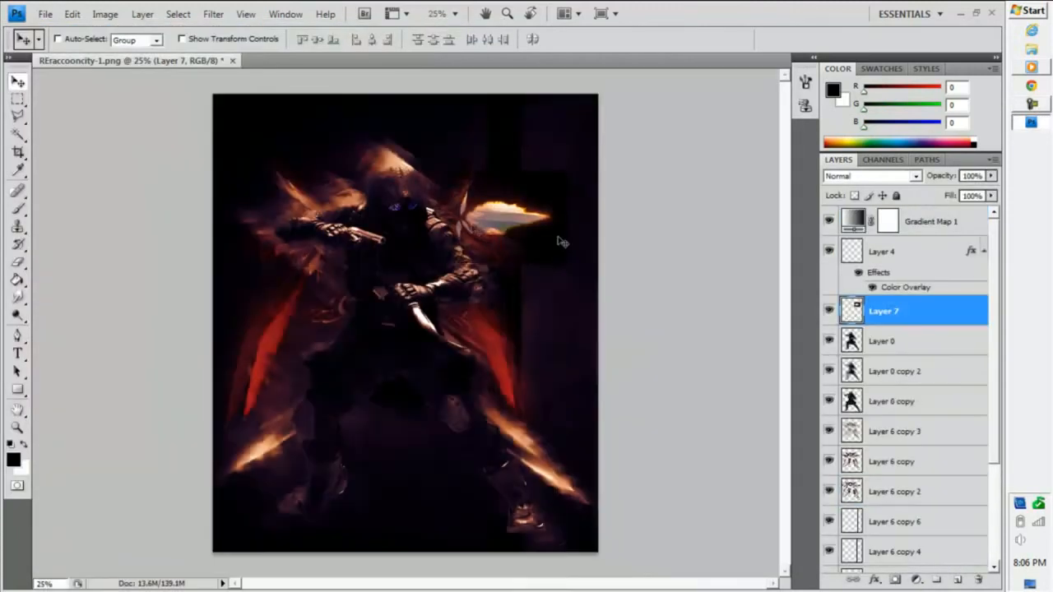
Change the flame layer's blend mode from the Layers panel and lower its Opacity slider.
left_click(870, 174)
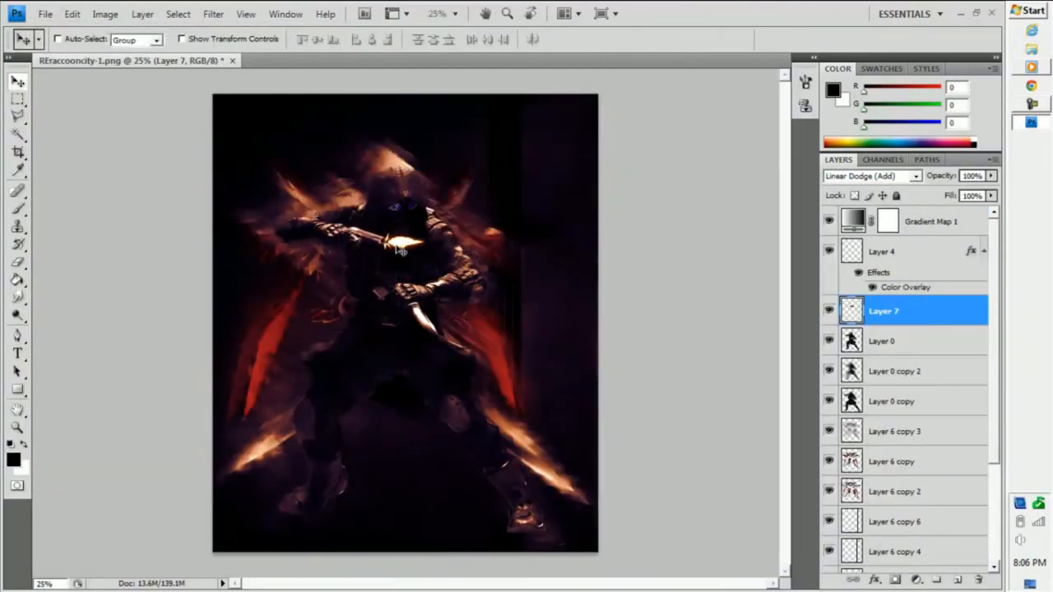
left_click(884, 341)
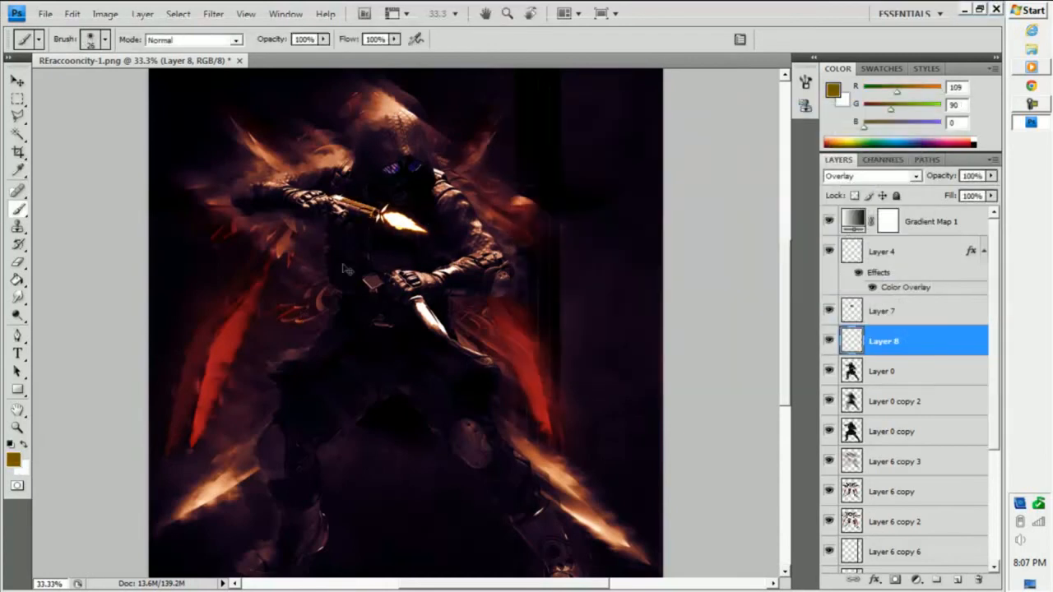
left_click_drag(987, 191, 936, 191)
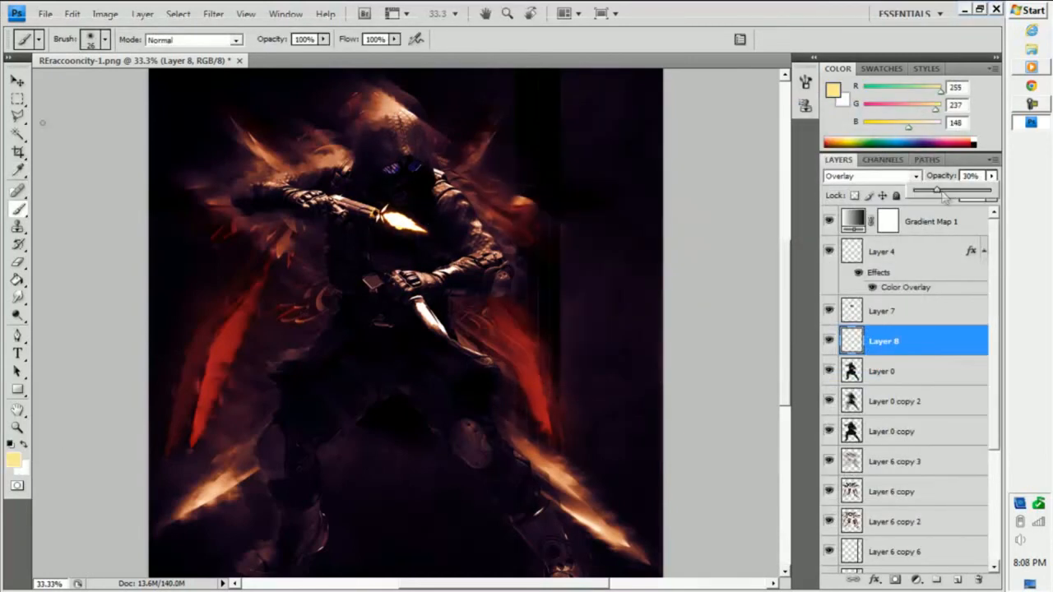